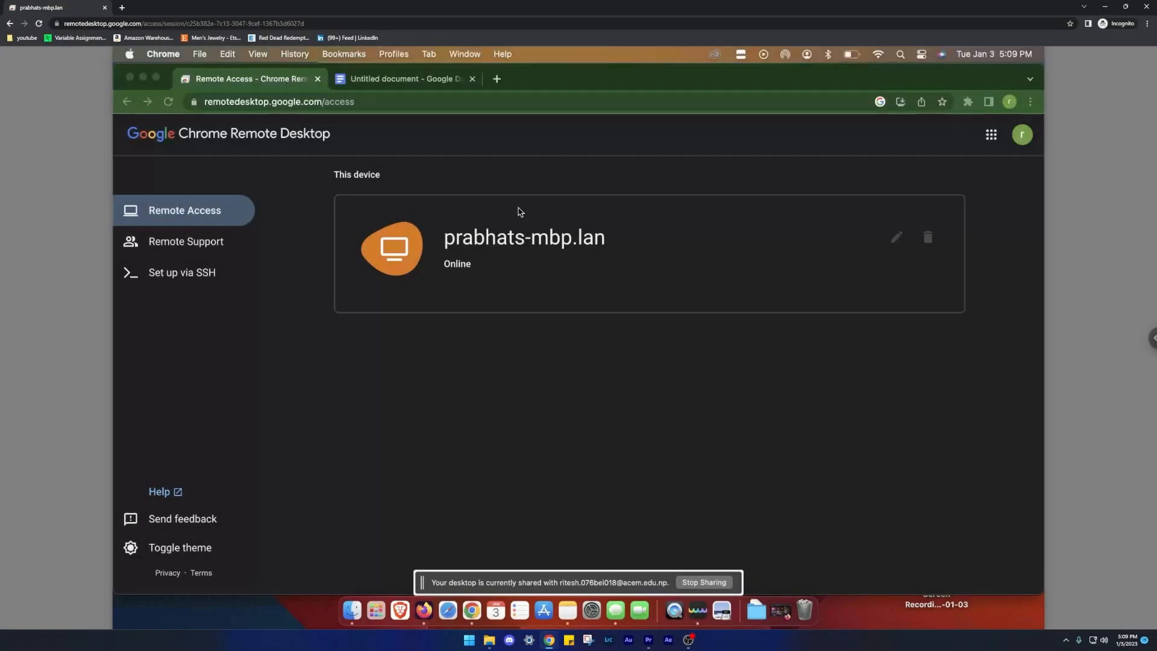
- Switch the remote Mac's Chrome to the Untitled Google Docs document showing the partly typed 'Contr'
{"action": "left_click", "coordinate": [404, 79]}
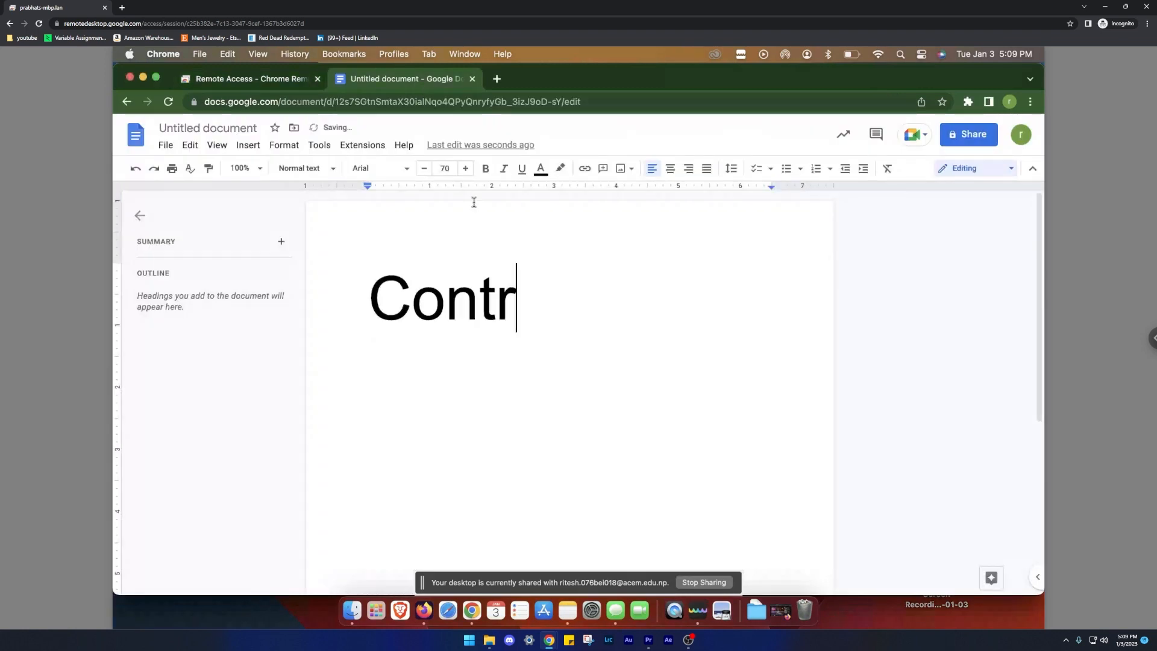